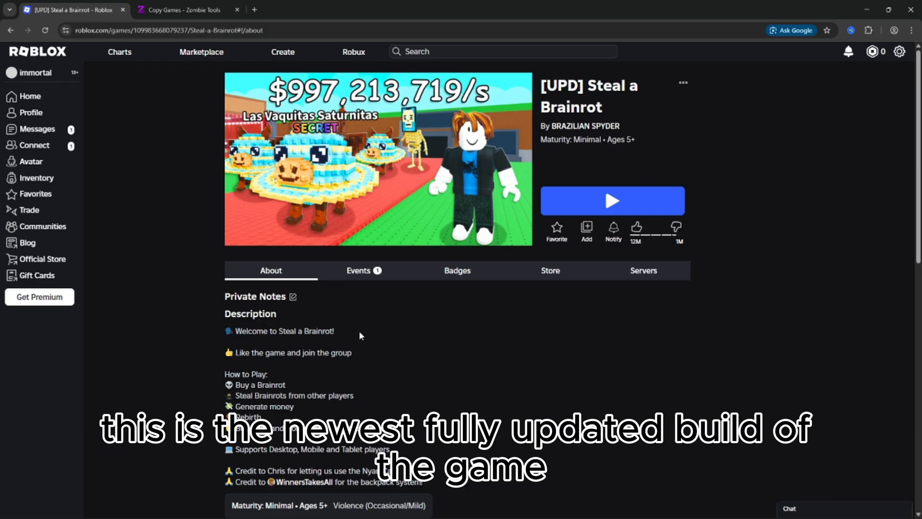
- Bring up the browser's developer tools on the Steal a Brainrot game page
key(F12)
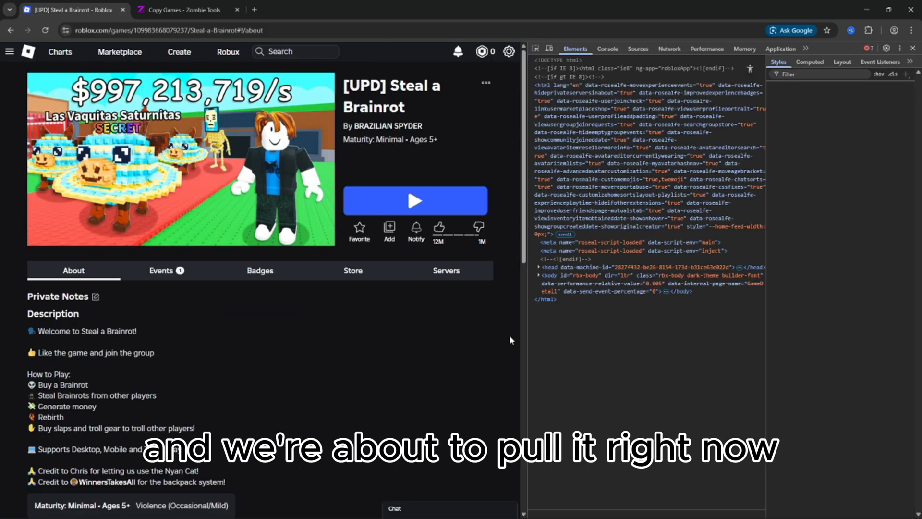
- Copy the Steal a Brainrot document's requests as PowerShell from the Network log and run Copy Game in the copier
click(669, 49)
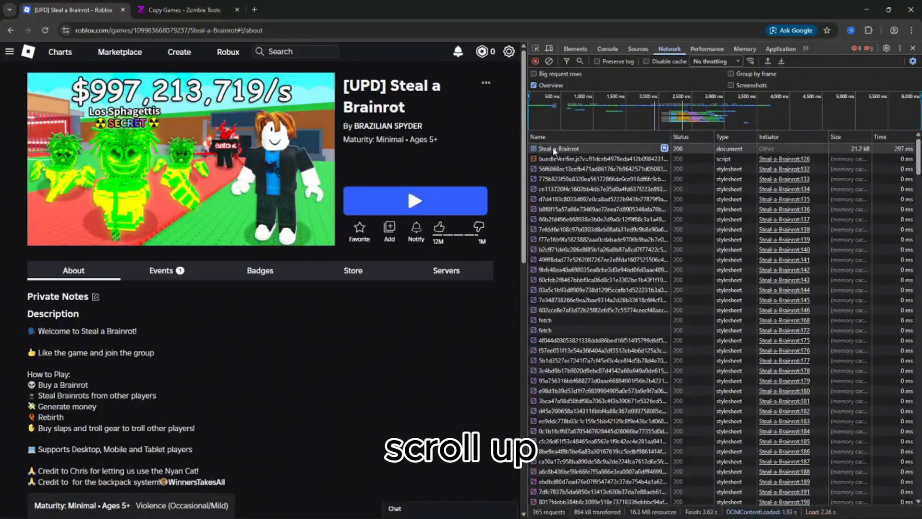
right_click(556, 148)
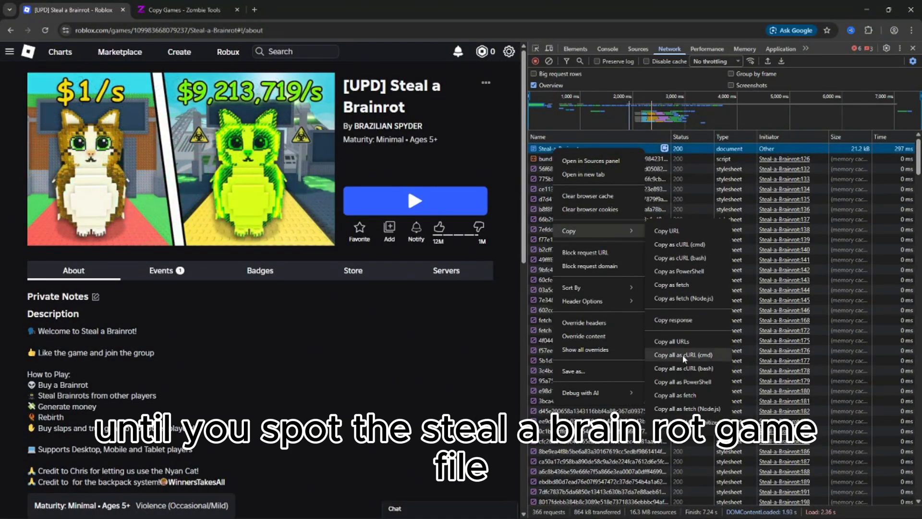
click(180, 10)
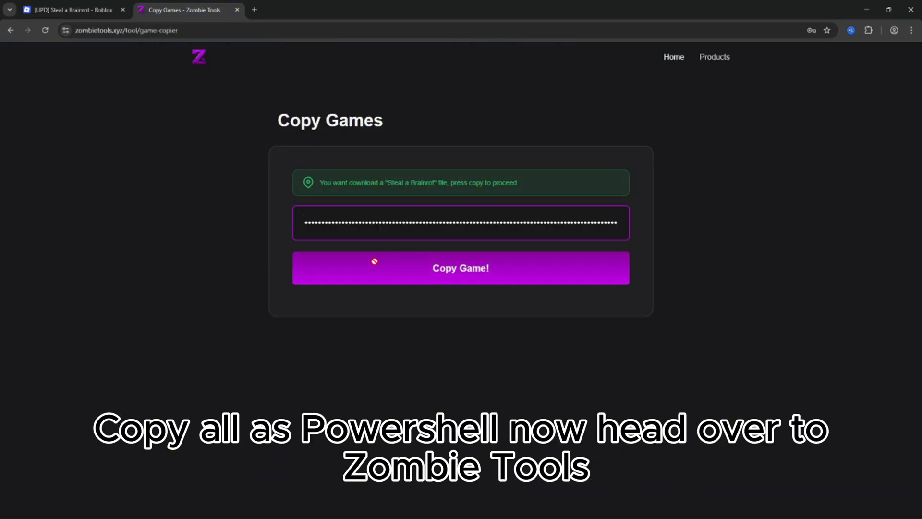
click(461, 268)
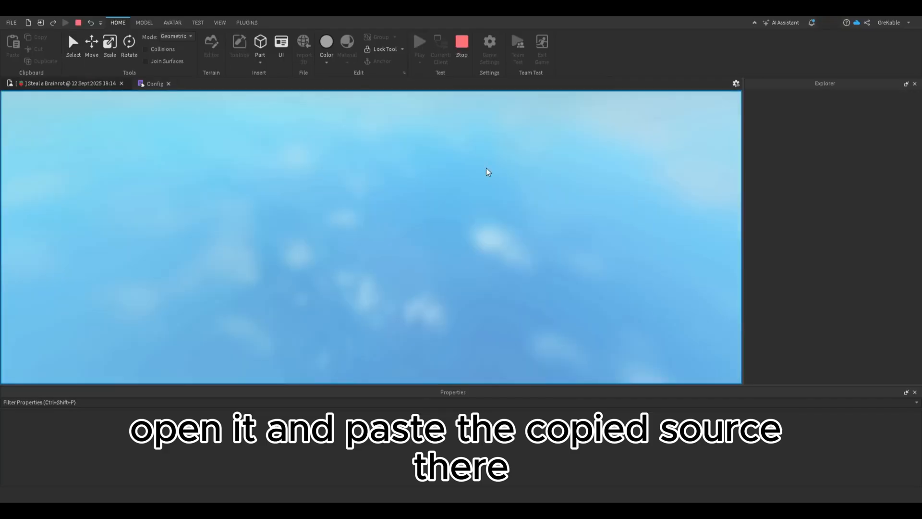
mouse_move(476, 166)
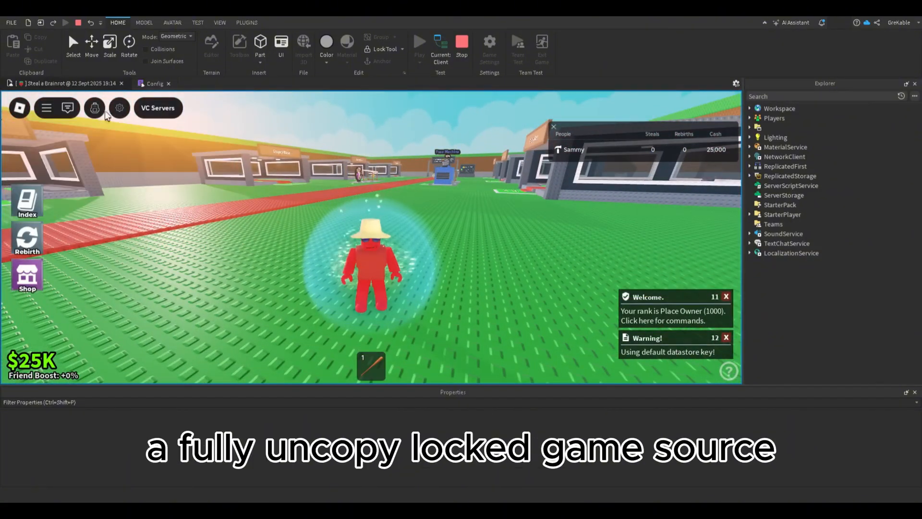
- In the running playtest, view the backpack inventory and then the in-game Settings panel
click(94, 107)
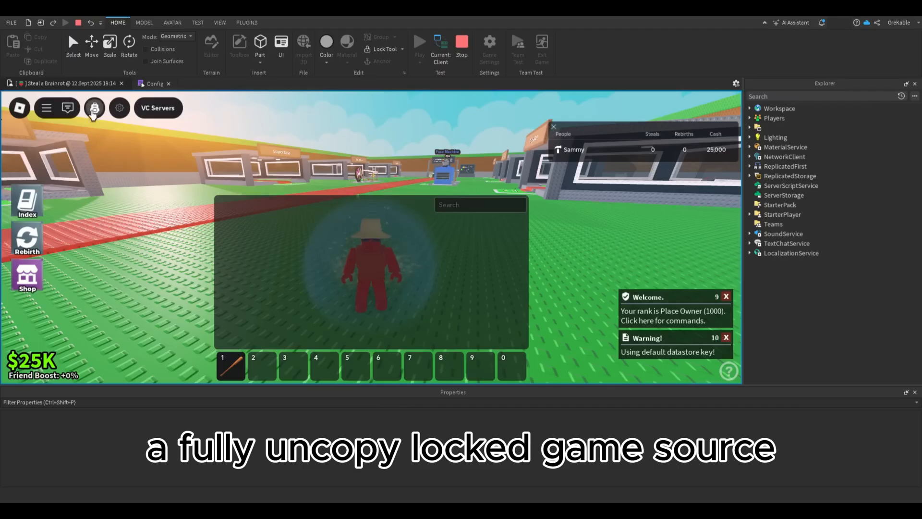
click(119, 107)
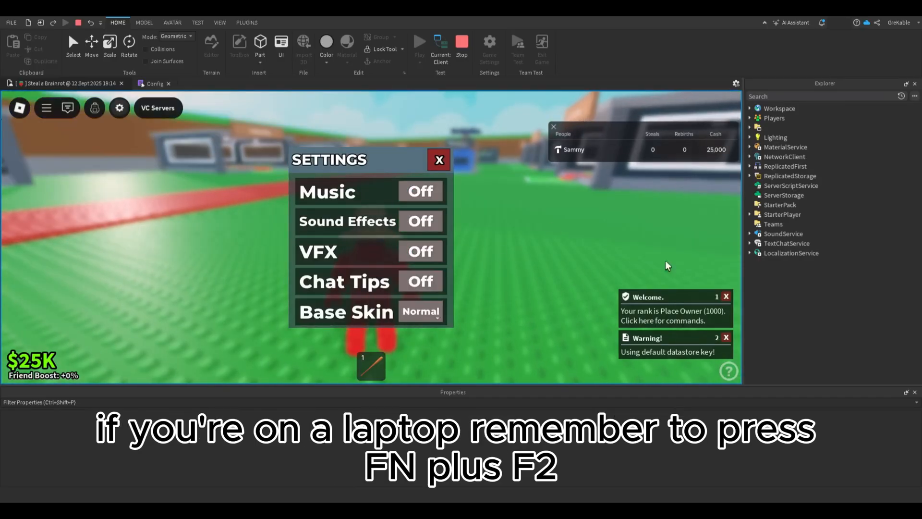
- Leave Settings, browse the Index's Gold and Rainbow brainrot variants, and start a 2x Server Luck test purchase
click(439, 160)
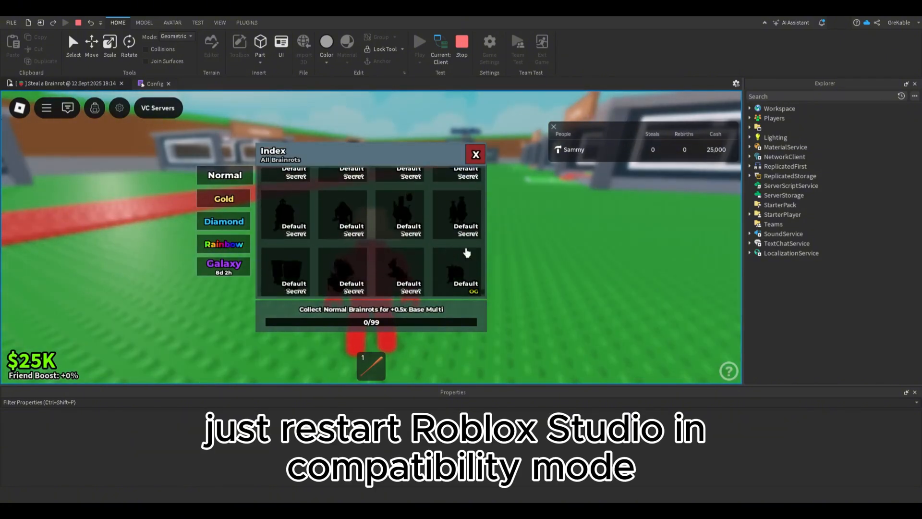
click(223, 198)
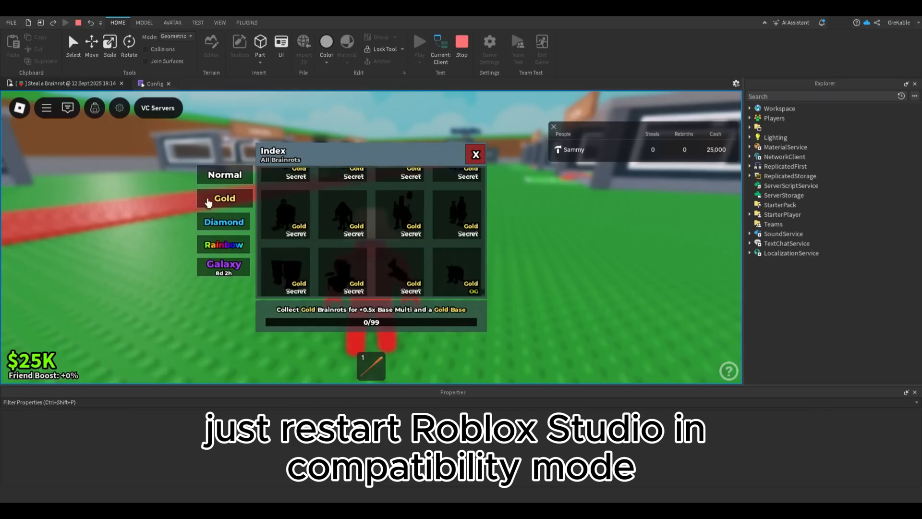
click(223, 244)
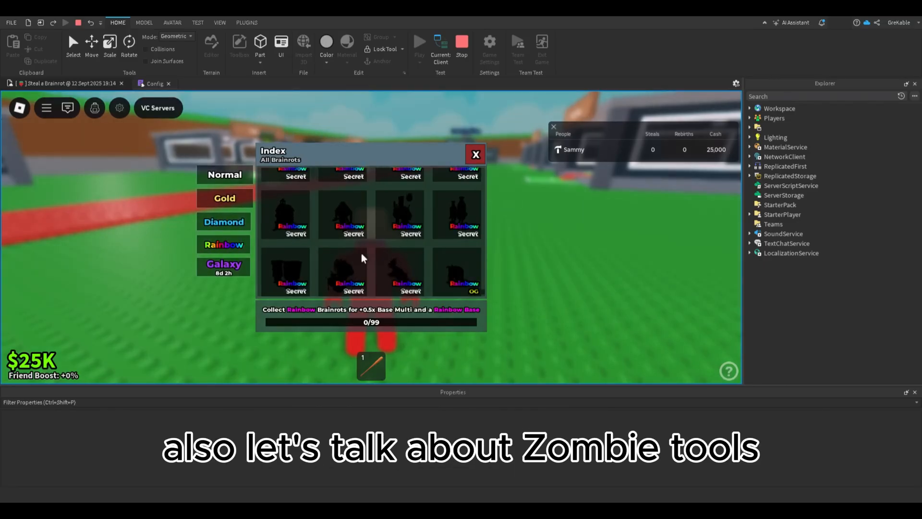
click(223, 268)
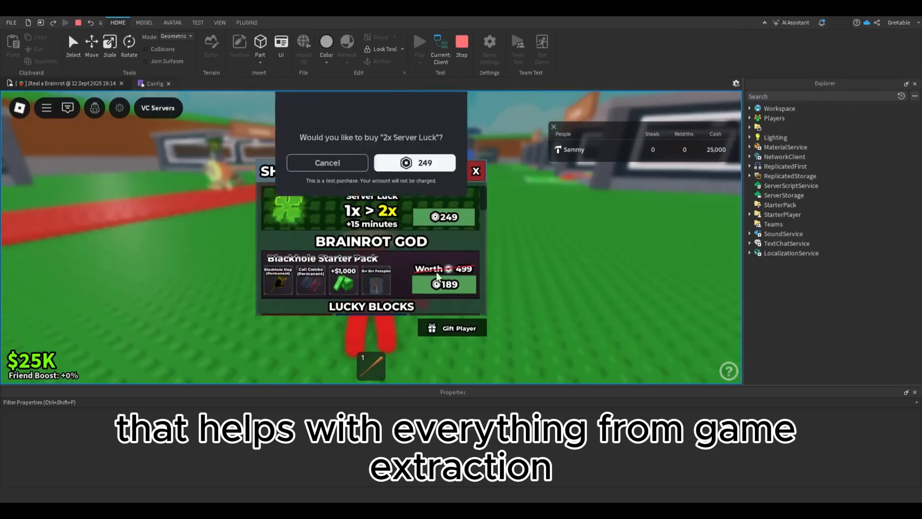
- Confirm the 2x Server Luck purchase, then buy 4x Server Luck and acknowledge the success message
click(415, 163)
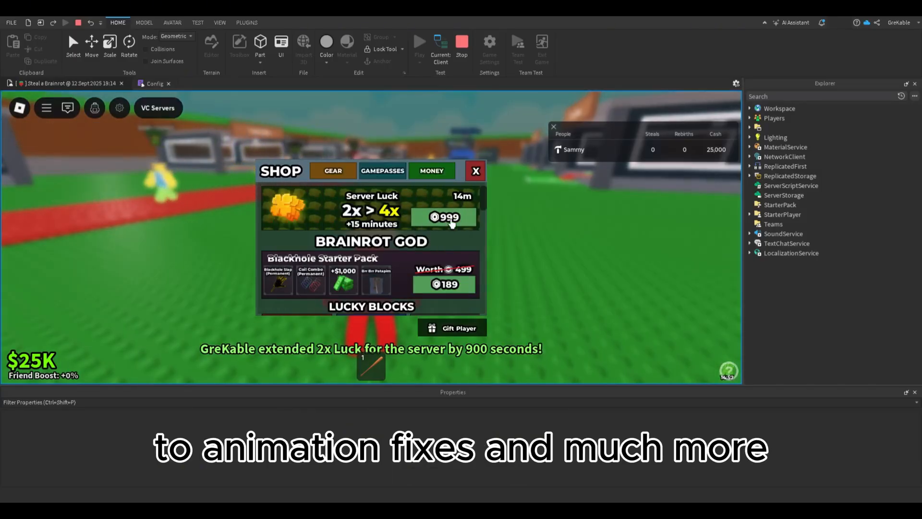
click(444, 217)
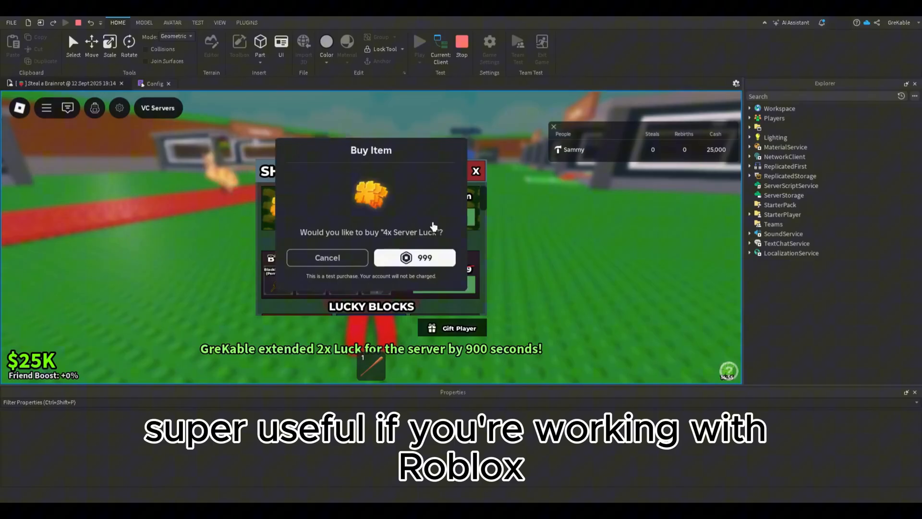
click(415, 257)
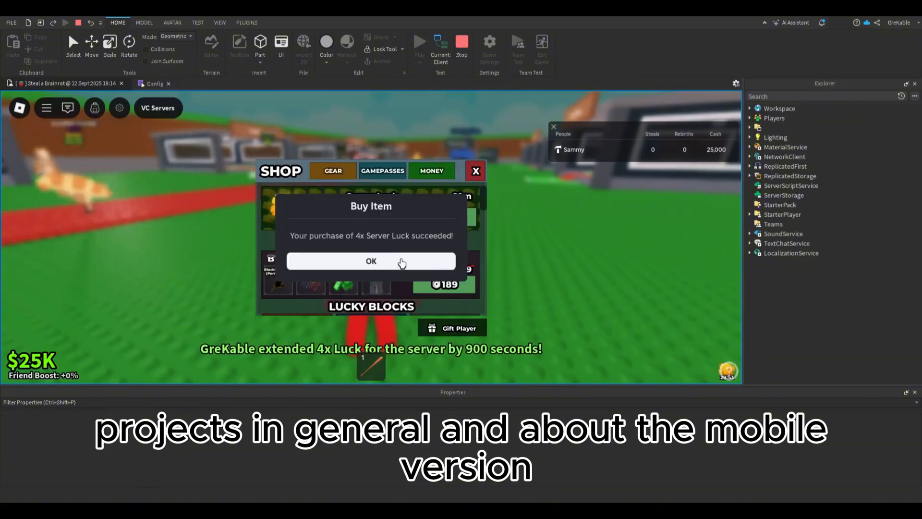
click(371, 260)
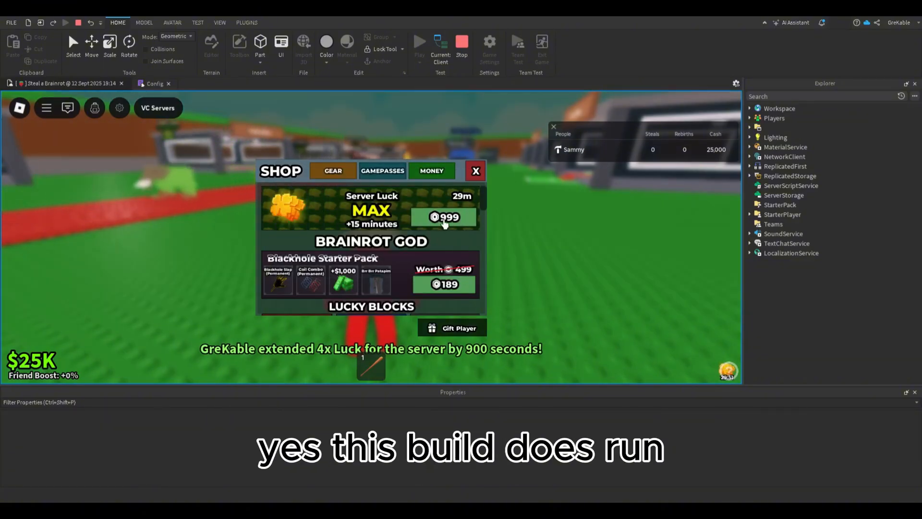
- Repeat the 4x Server Luck test purchase and begin another round to max out server luck
click(443, 216)
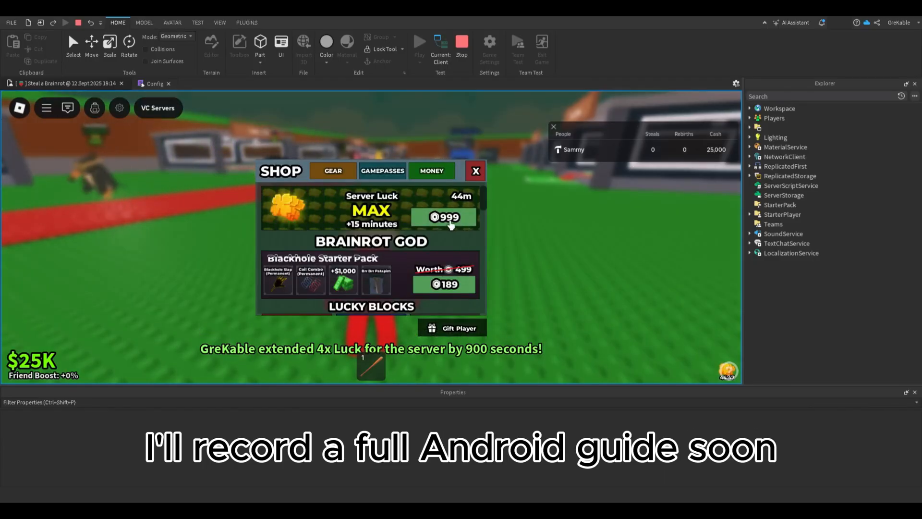
click(444, 217)
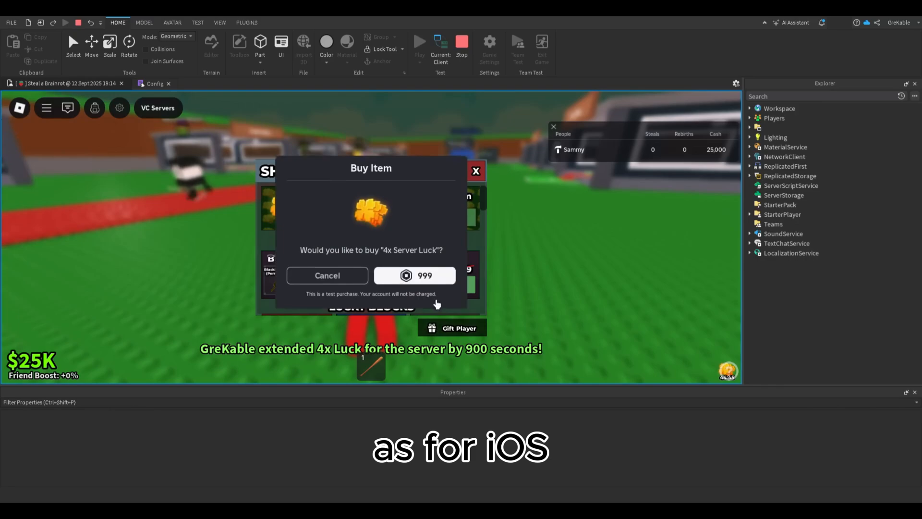
click(415, 276)
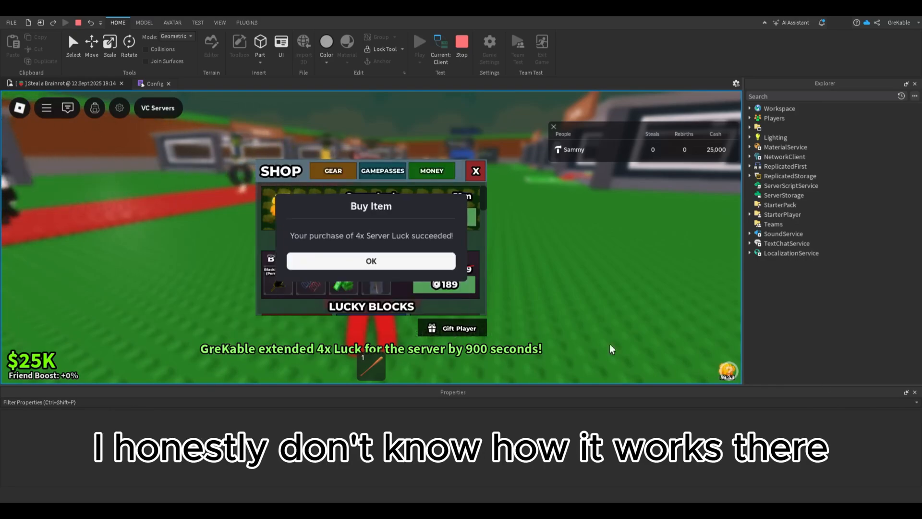
click(370, 260)
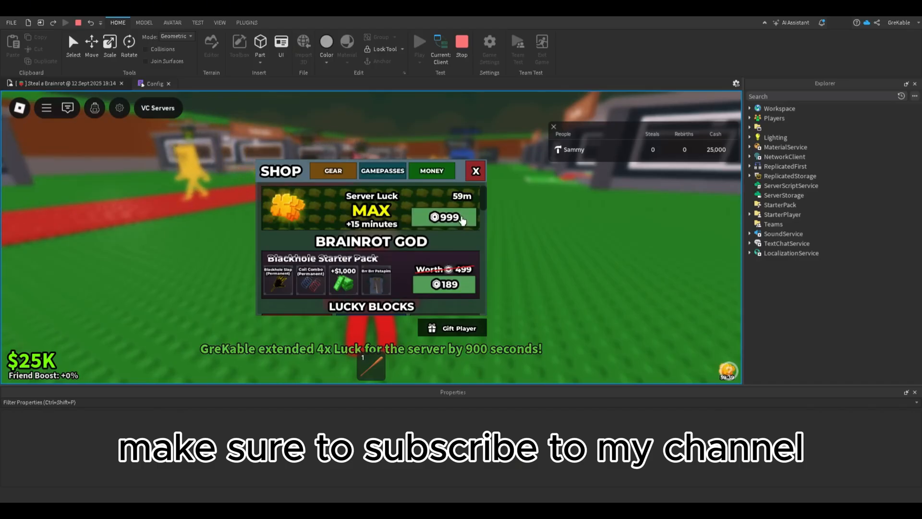
click(445, 217)
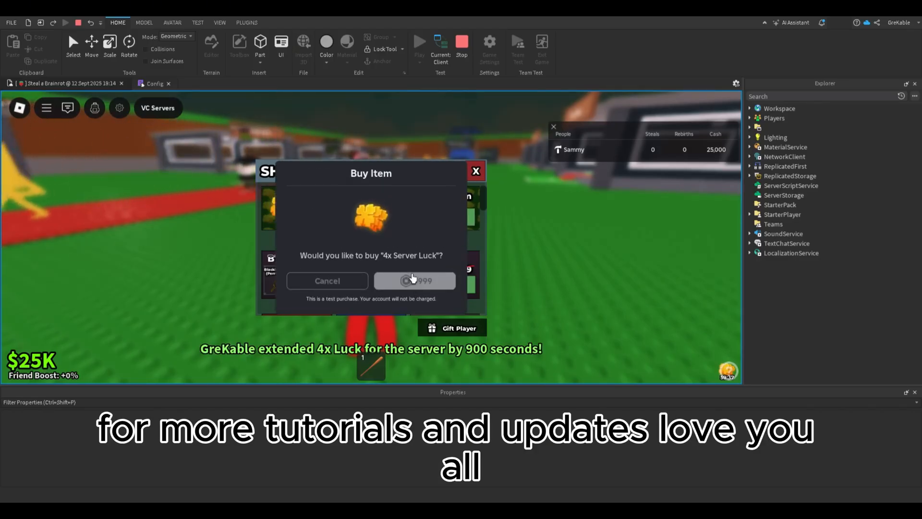